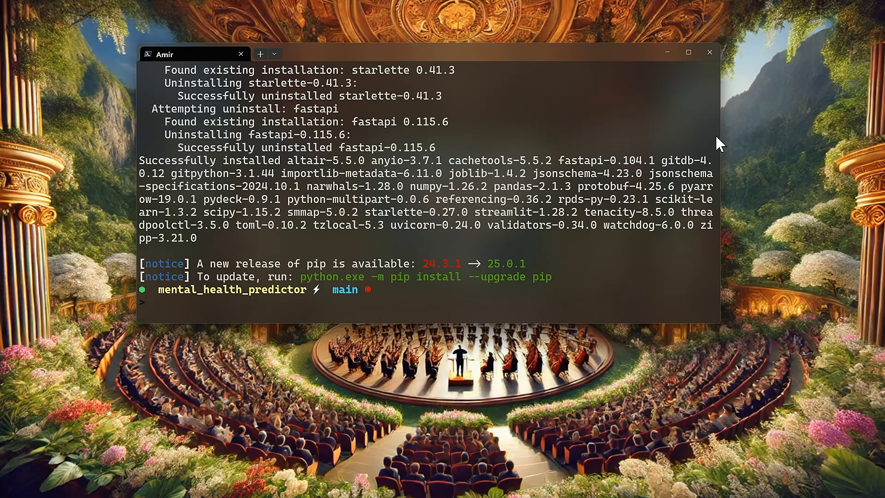
# Run 'python -m pip install' for the project's packages, then clear the terminal to a fresh prompt.
pyautogui.write('python')
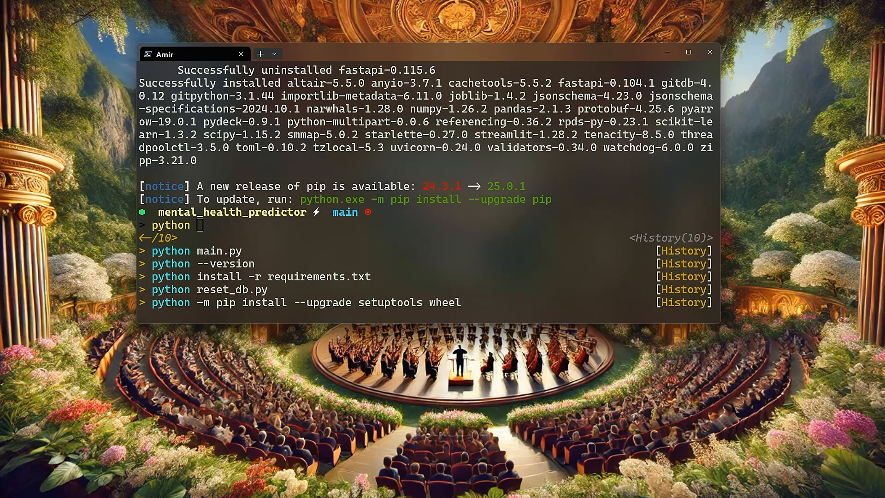
pyautogui.write('-m')
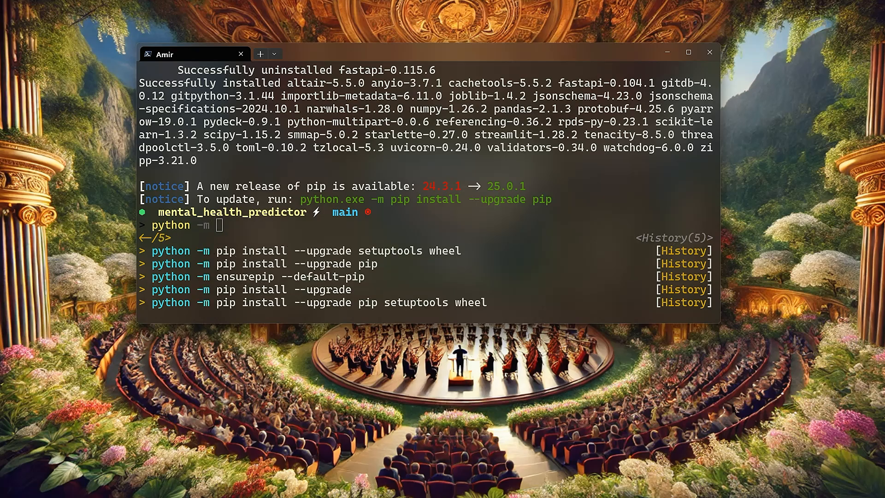
pyautogui.write('pip install')
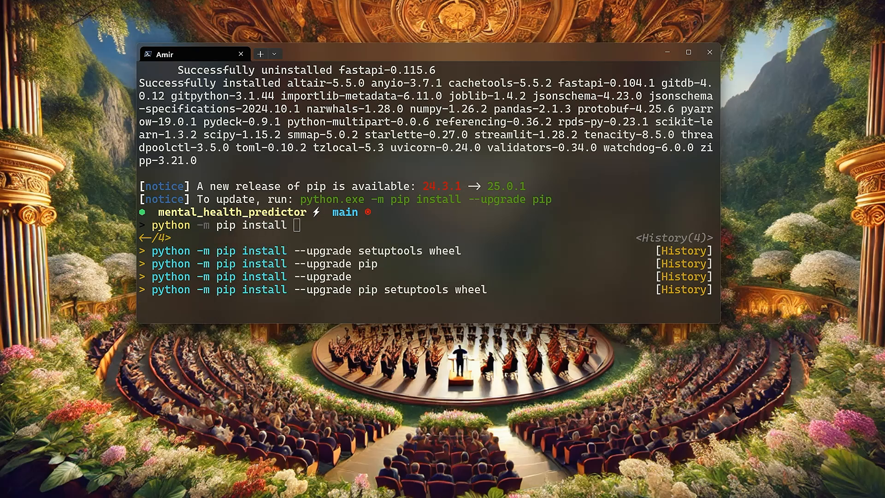
pyautogui.press('Down')
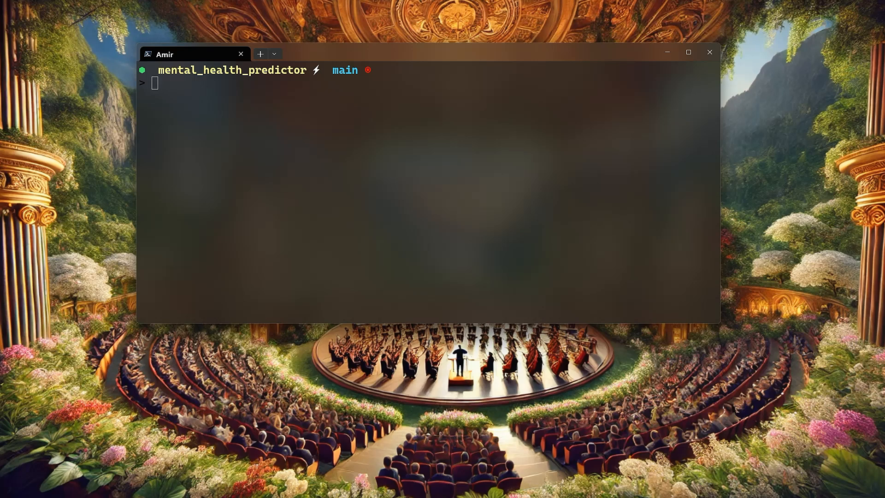
# Open the project in VS Code with 'code .', reveal main.py's code and pick a new colour theme.
pyautogui.write('code .')
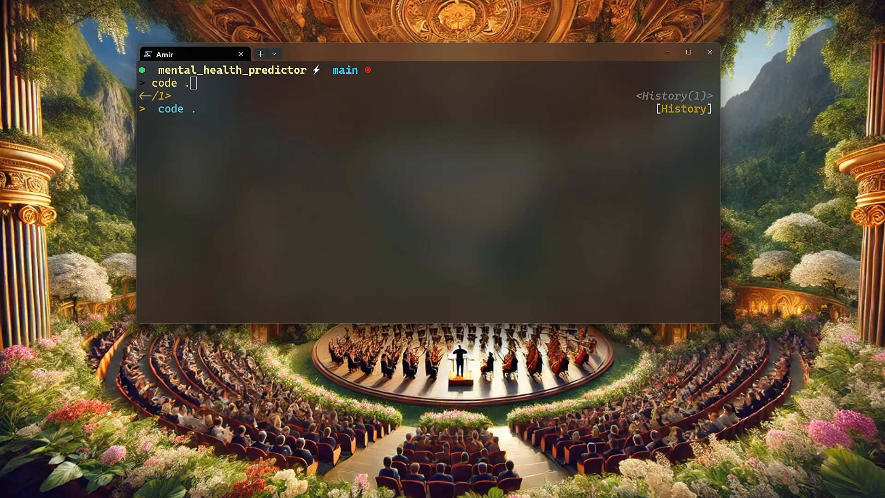
pyautogui.press('Enter')
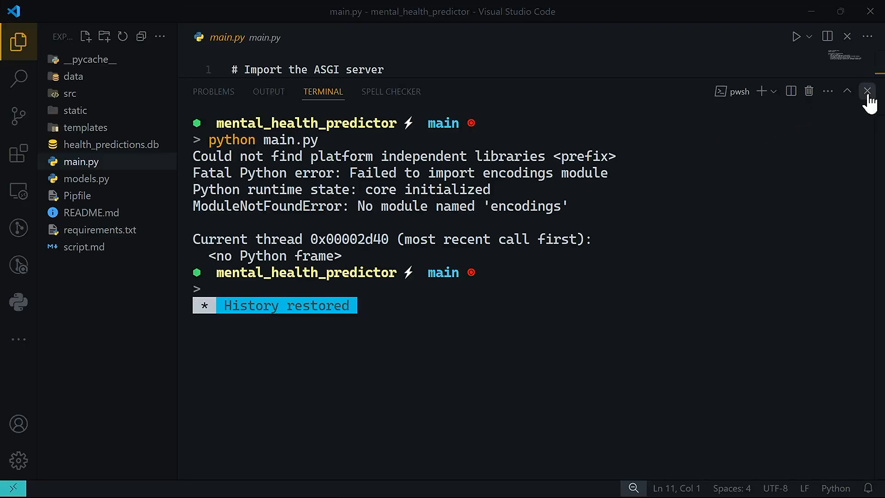
pyautogui.click(867, 91)
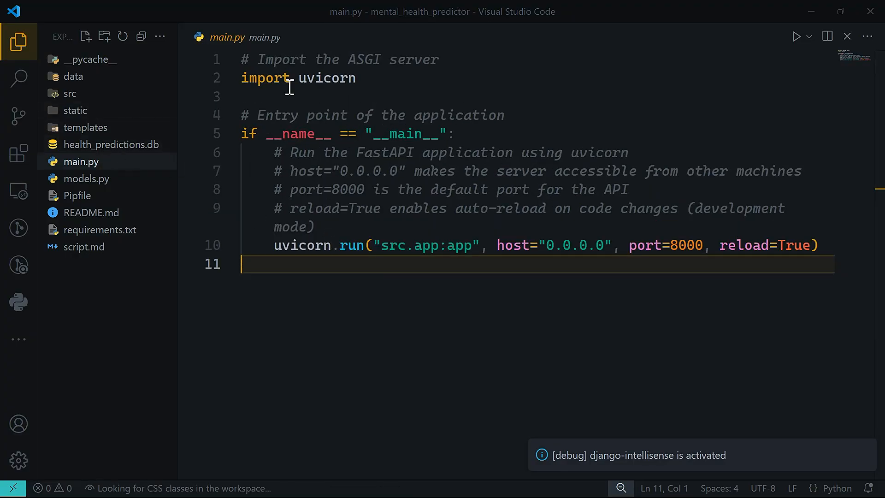
pyautogui.moveTo(464, 290)
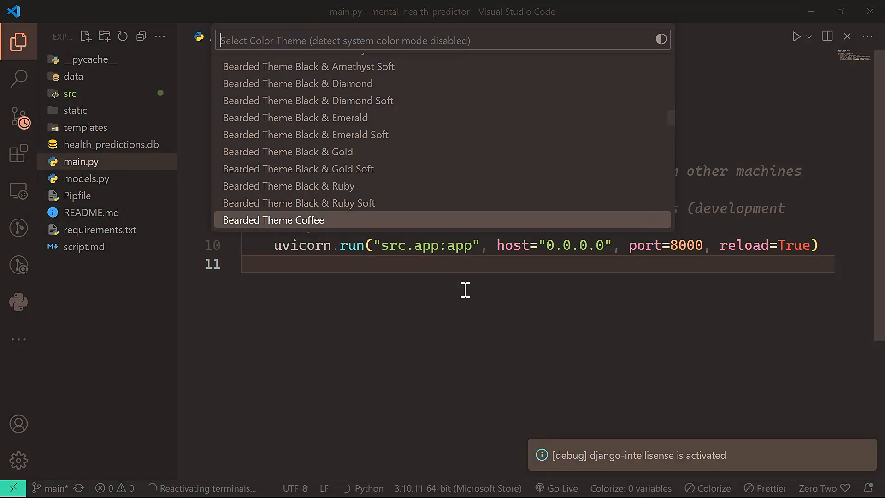
pyautogui.write('jell')
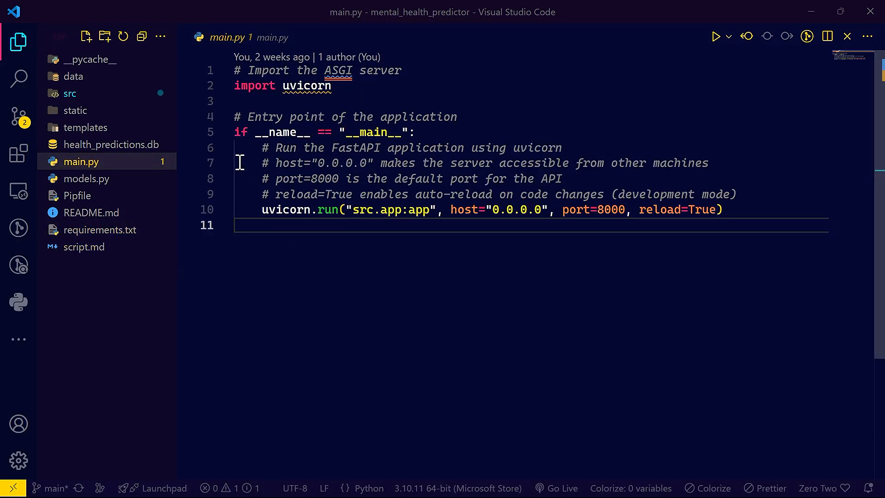
pyautogui.moveTo(85, 128)
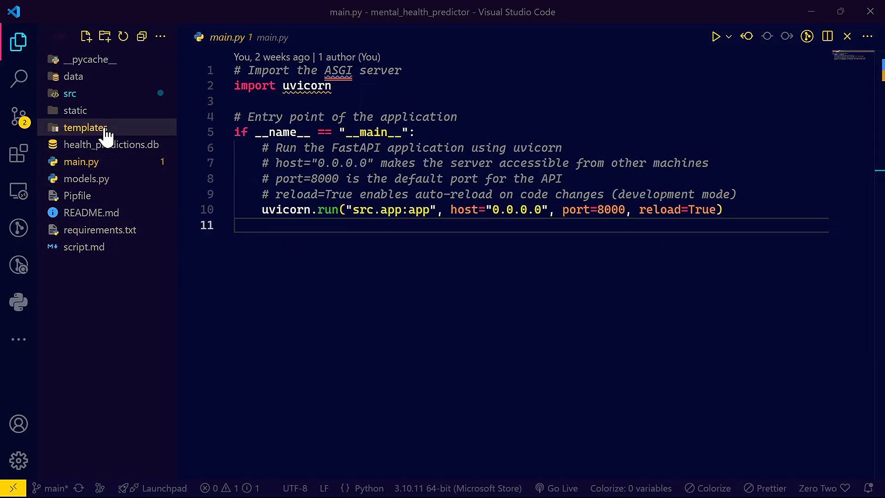
# Expand src and look through frontend.py and the app.py backend code.
pyautogui.click(69, 93)
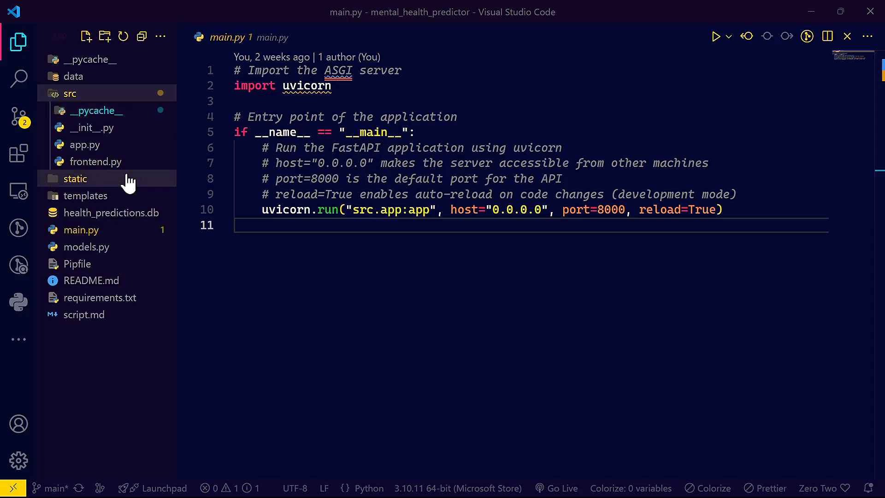
pyautogui.click(95, 161)
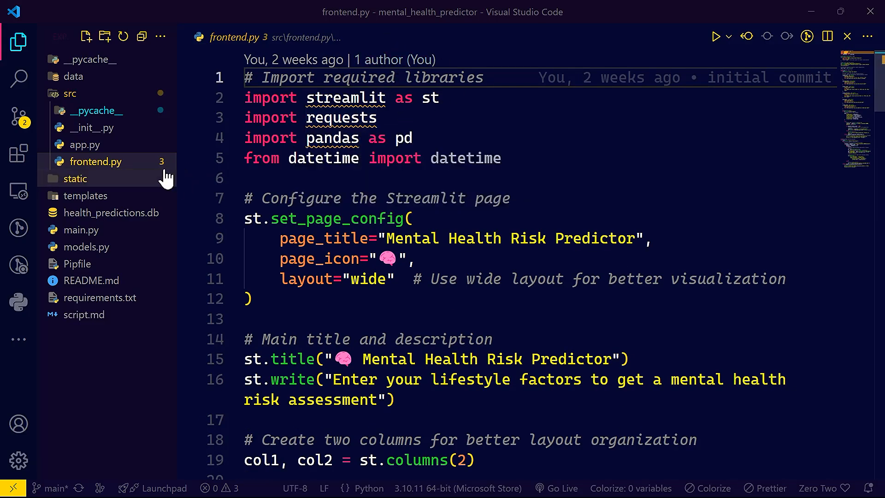
pyautogui.click(85, 145)
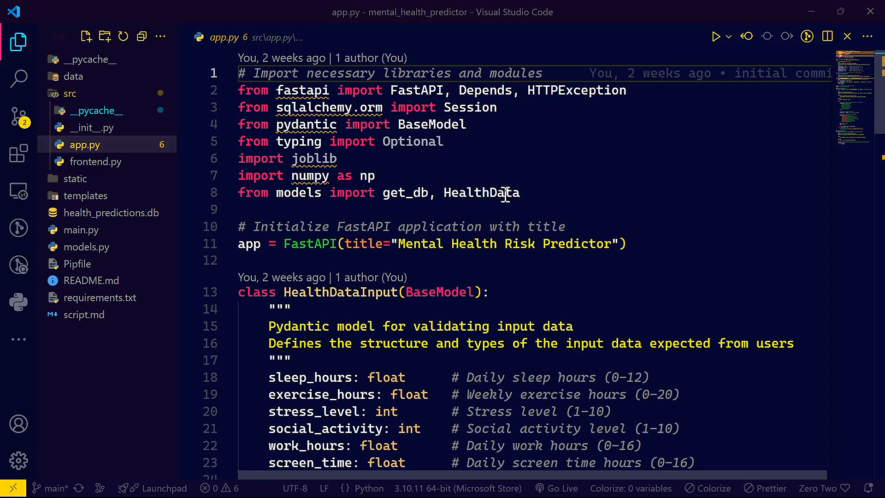
pyautogui.moveTo(481, 192)
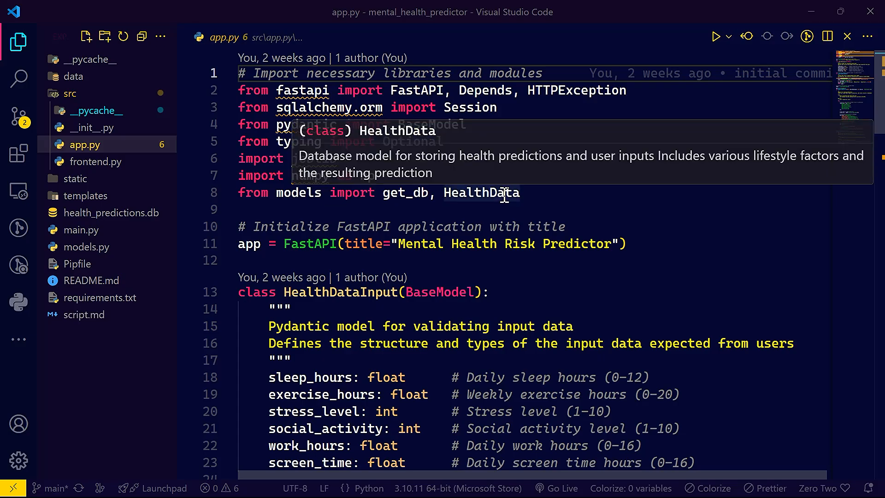
pyautogui.moveTo(555, 275)
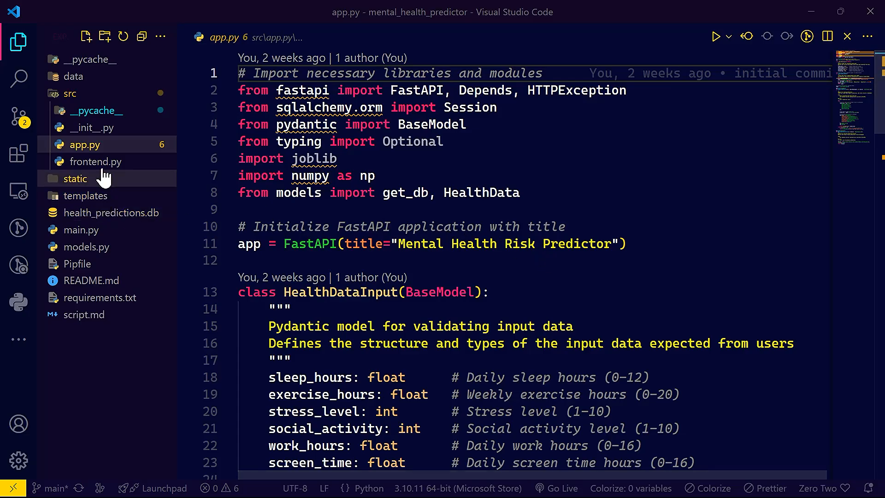
pyautogui.click(96, 162)
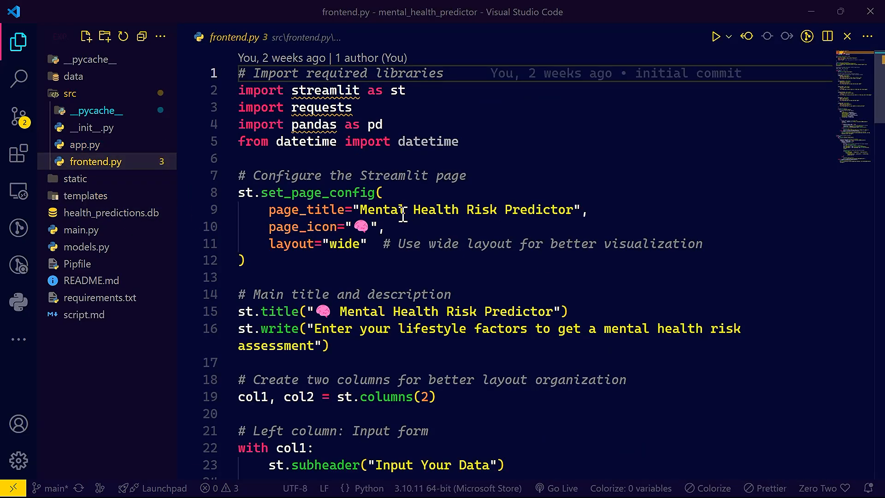
pyautogui.scroll(-3)
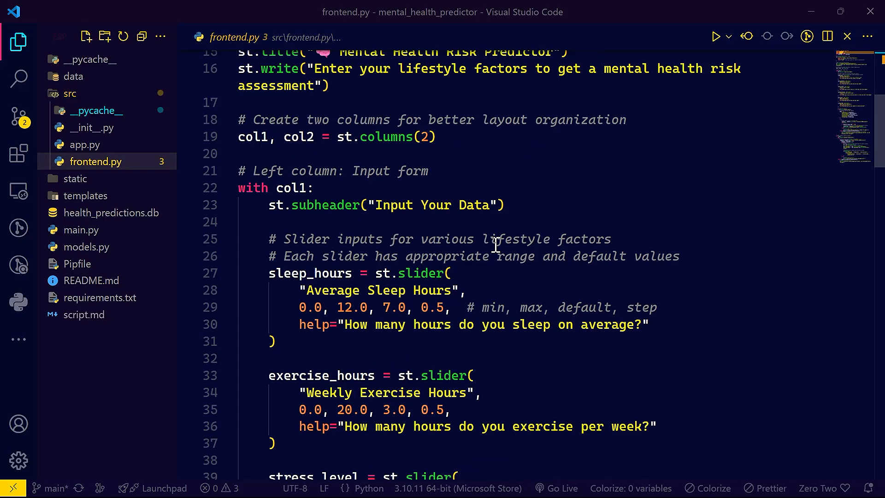
pyautogui.scroll(-3)
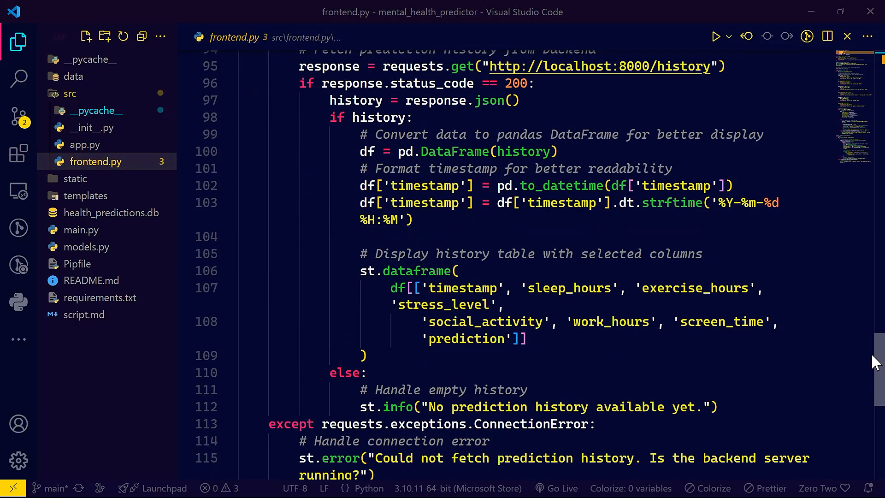
pyautogui.scroll(3)
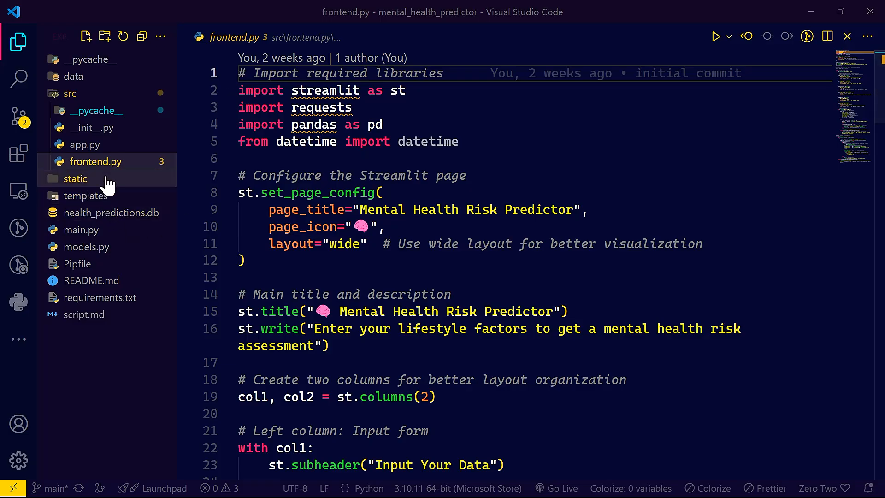
# Review app.py, main.py and models.py, ending on the script.md documentation.
pyautogui.click(84, 145)
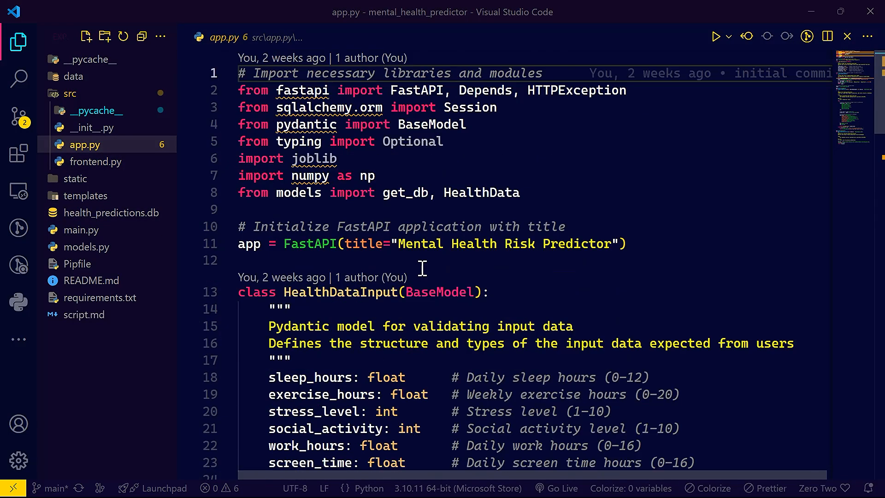
pyautogui.click(81, 230)
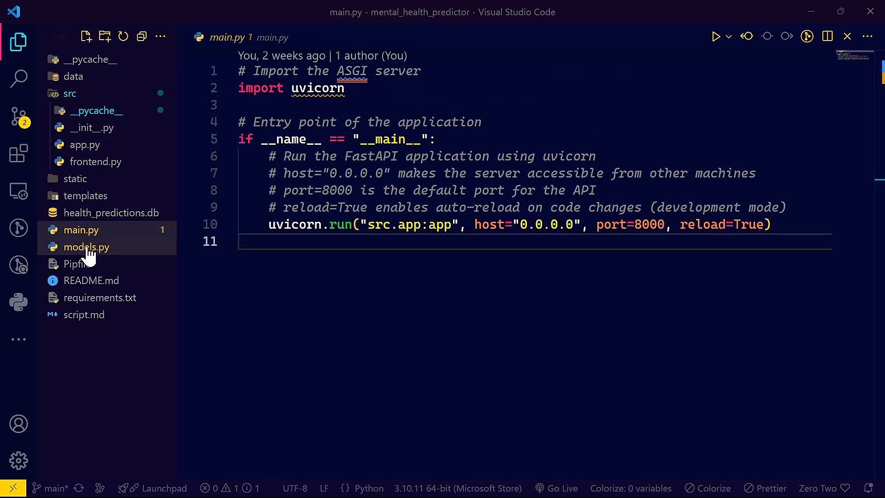
pyautogui.click(86, 247)
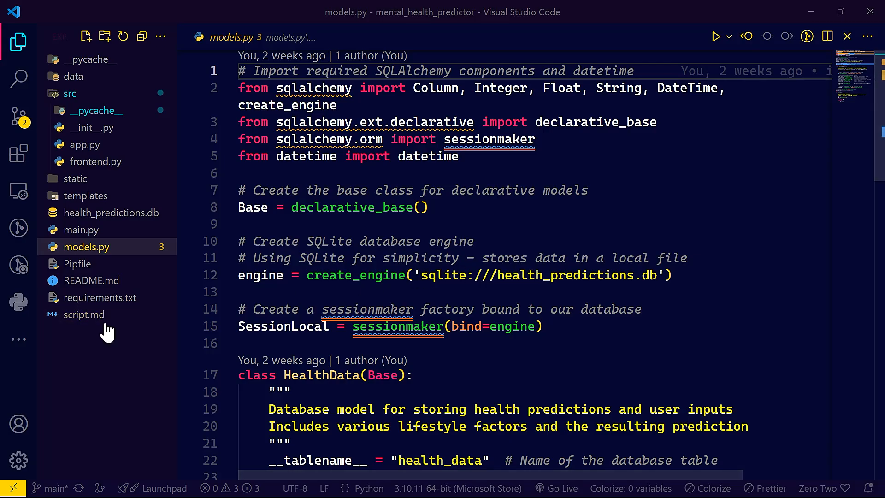
pyautogui.click(84, 315)
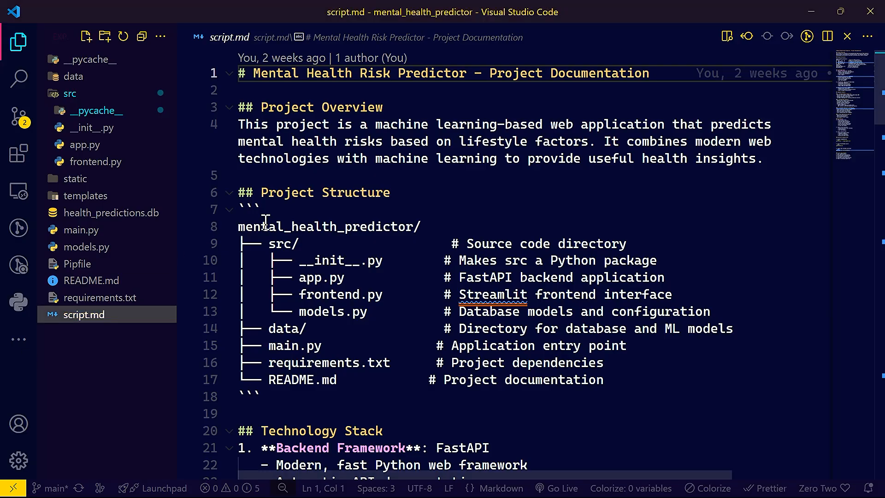
pyautogui.moveTo(461, 271)
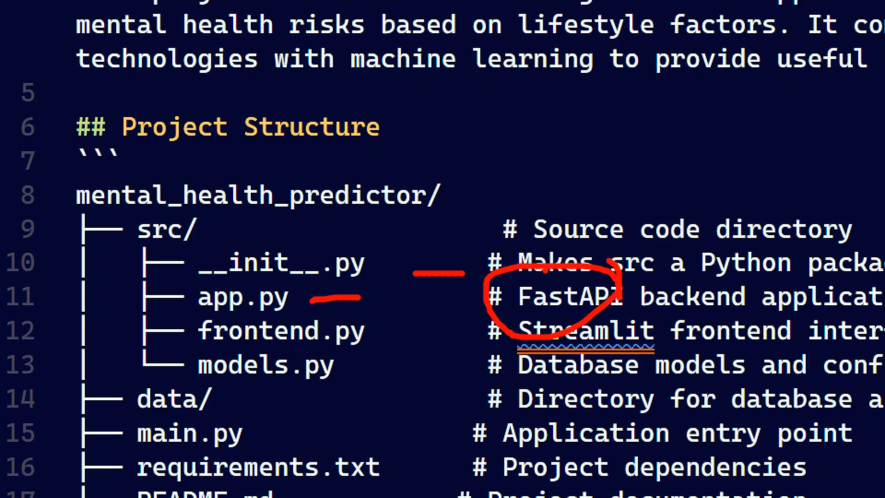
# Read script.md's Project Structure section, then view the requirements.txt dependency list.
pyautogui.moveTo(367, 330); pyautogui.dragTo(426, 330)
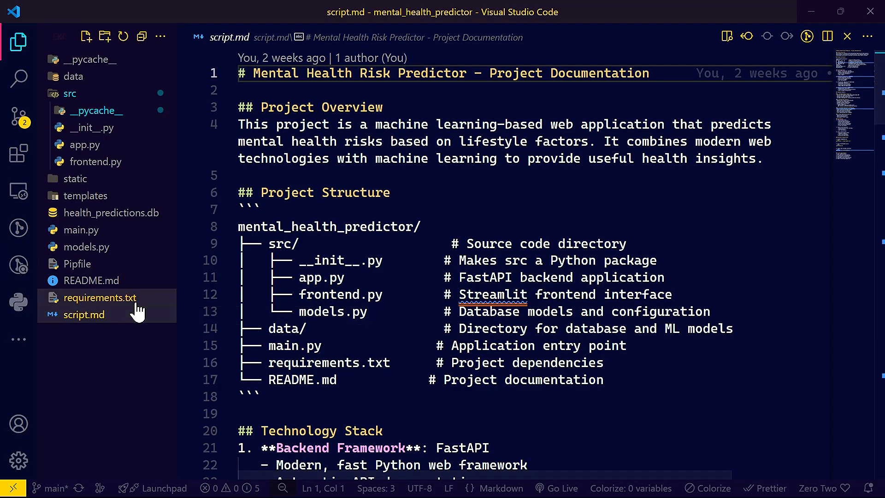
pyautogui.click(100, 298)
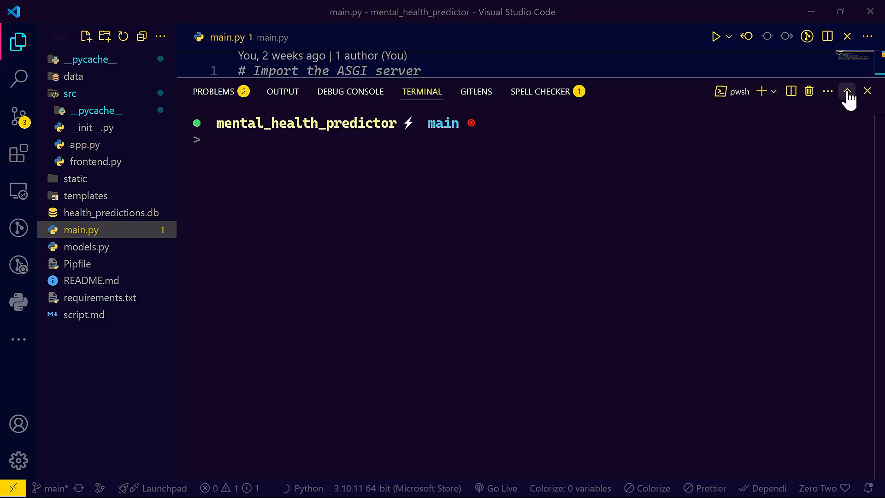
# Maximize the terminal panel and run 'streamlit run src/frontend.py' to serve the app on port 8501.
pyautogui.click(847, 91)
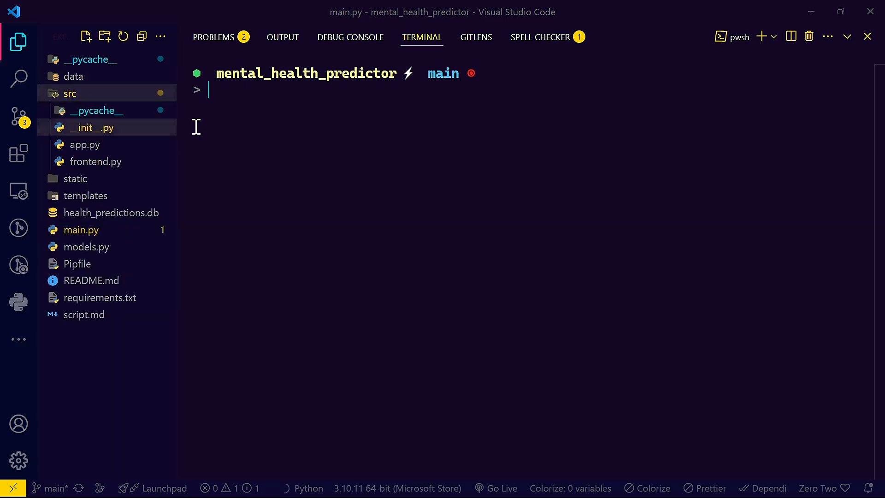
pyautogui.moveTo(116, 127)
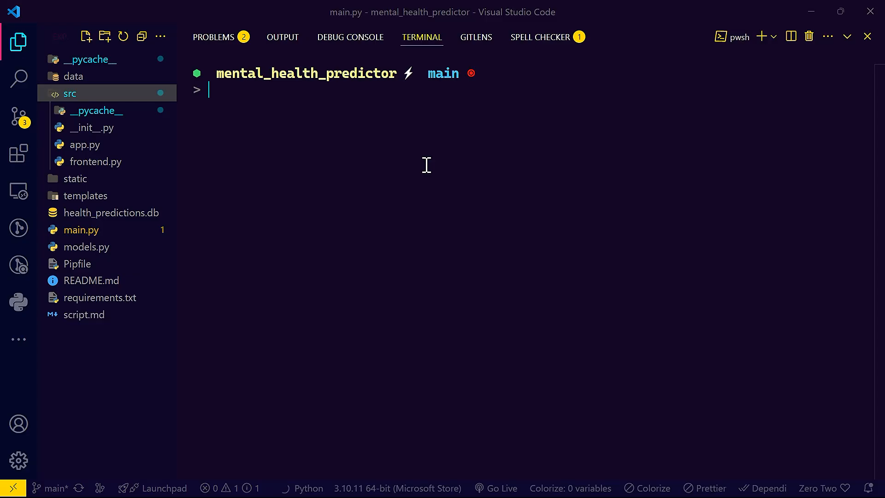
pyautogui.write('streamlit run src/frontend.py')
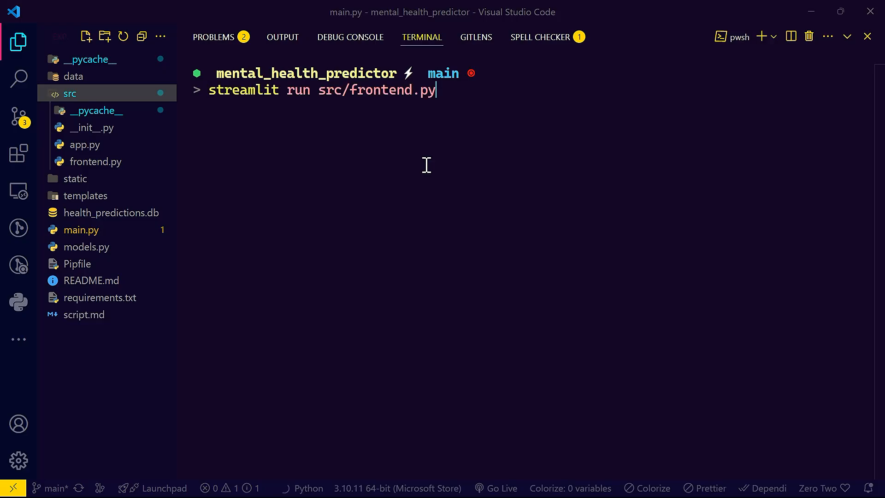
pyautogui.write('streamlit run')
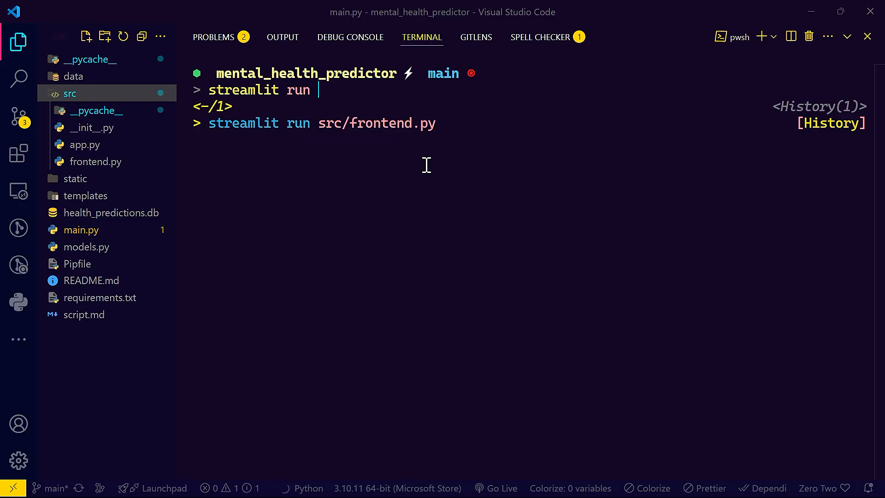
pyautogui.write('src/')
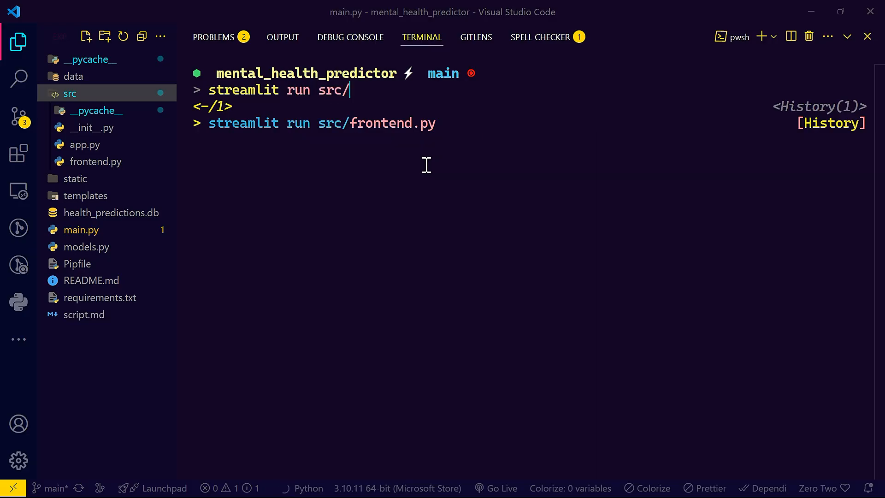
pyautogui.write('froteb')
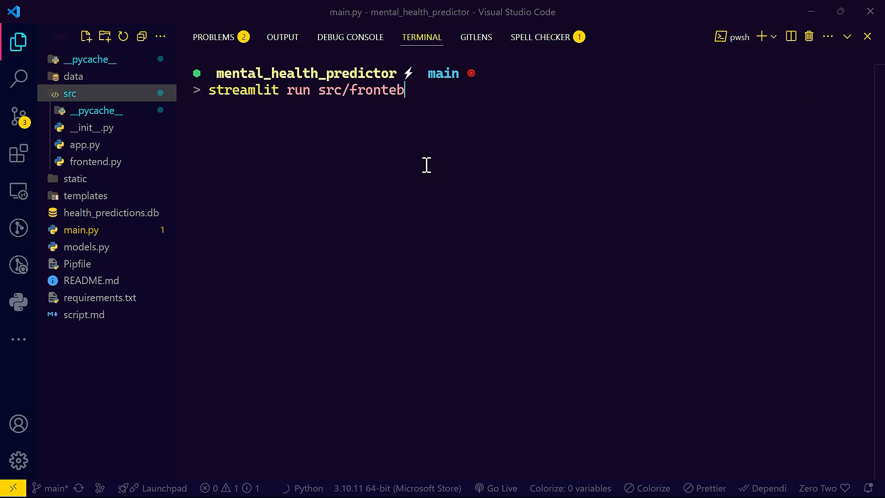
pyautogui.write('nd.py')
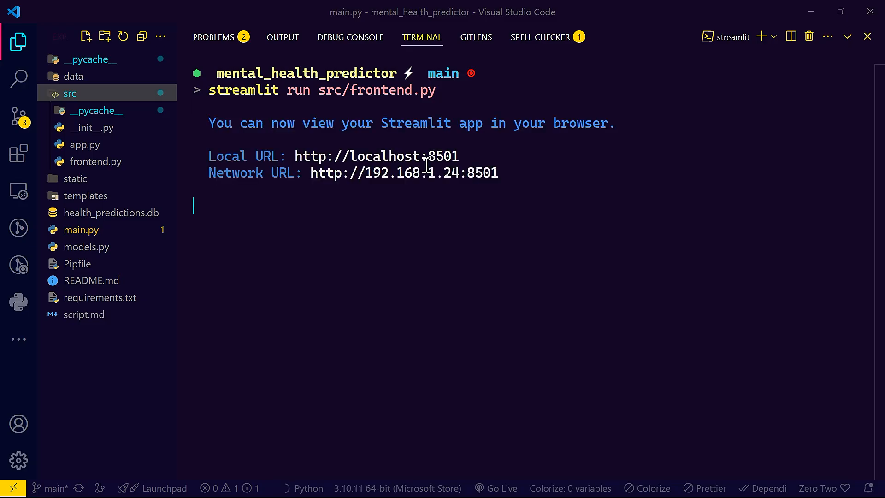
pyautogui.moveTo(426, 164)
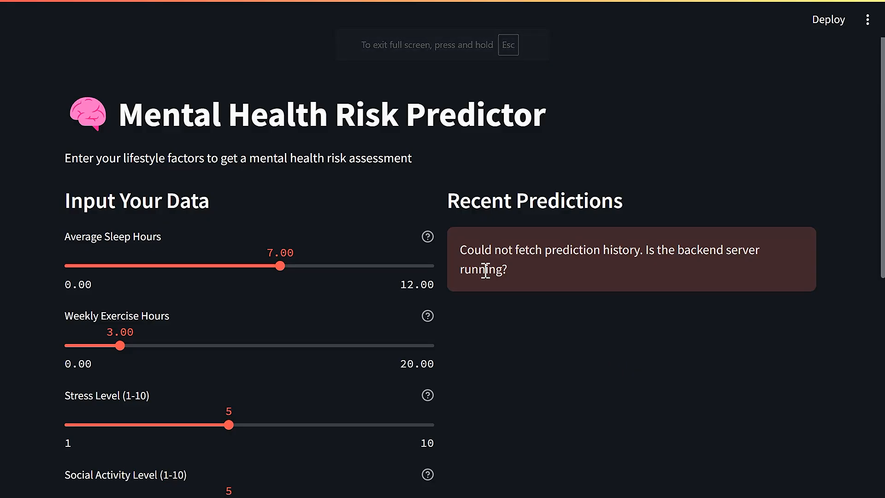
pyautogui.moveTo(554, 314)
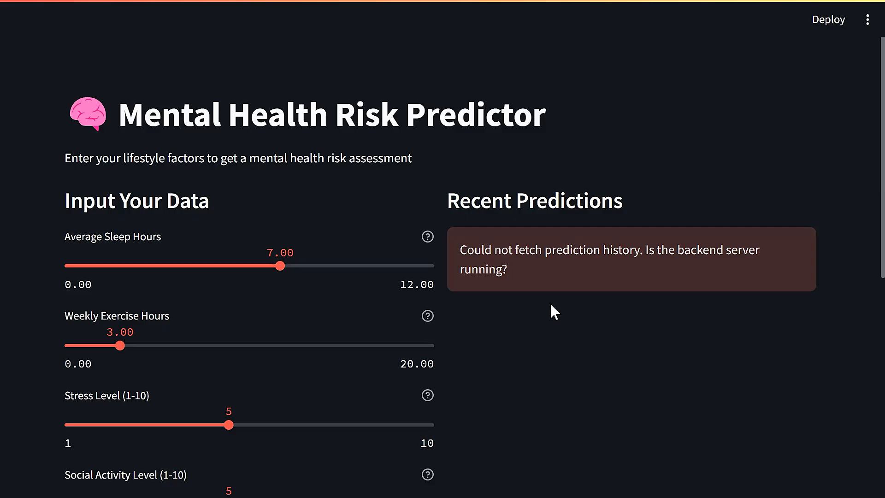
# Set Average Sleep Hours to 8 and settle Weekly Exercise Hours at 4 in the form.
pyautogui.scroll(-3)
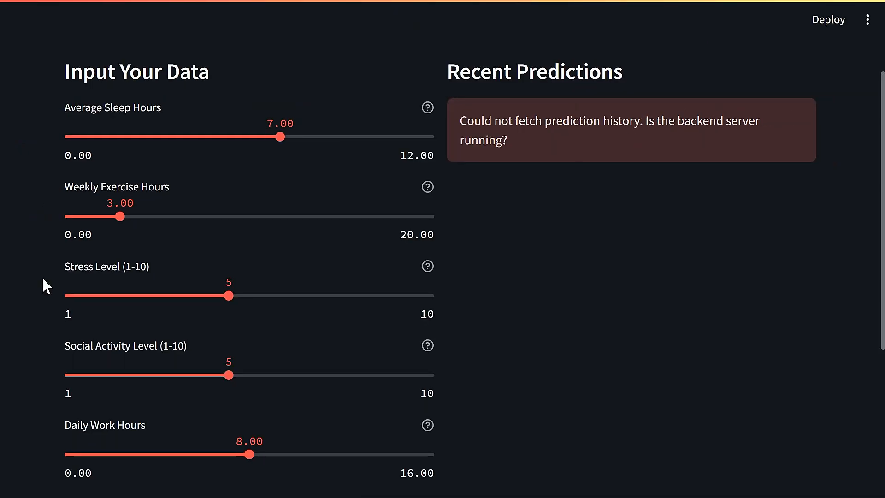
pyautogui.scroll(-3)
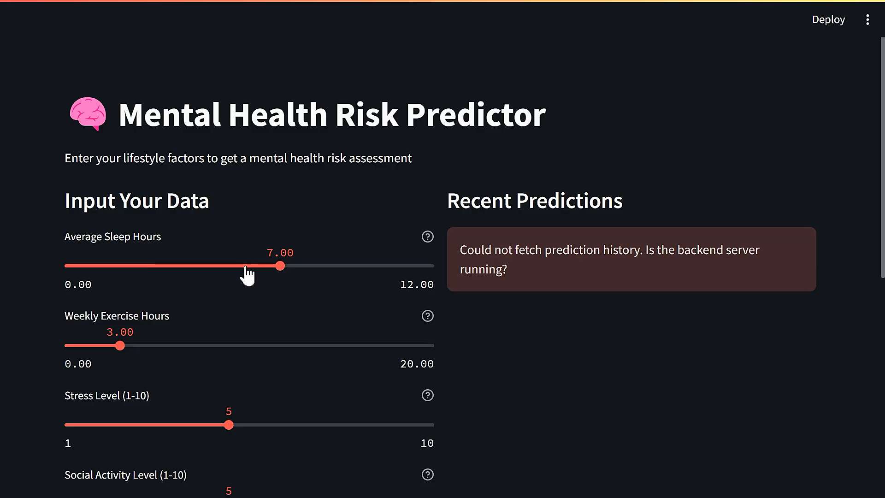
pyautogui.moveTo(120, 344); pyautogui.dragTo(194, 345)
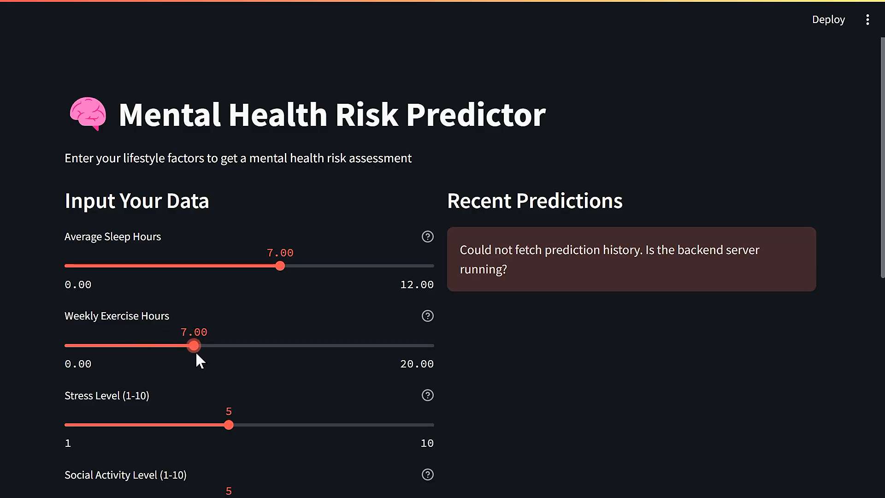
pyautogui.moveTo(195, 345); pyautogui.dragTo(148, 346)
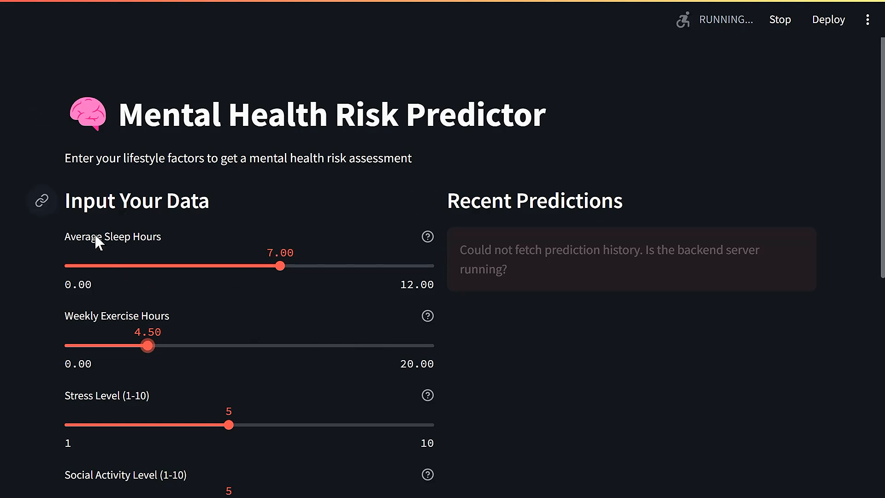
pyautogui.moveTo(280, 265); pyautogui.dragTo(310, 266)
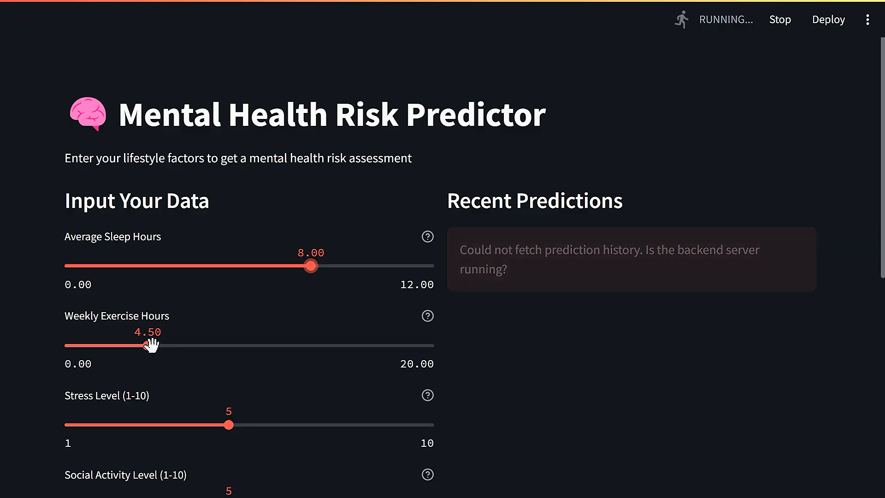
pyautogui.moveTo(150, 345); pyautogui.dragTo(172, 345)
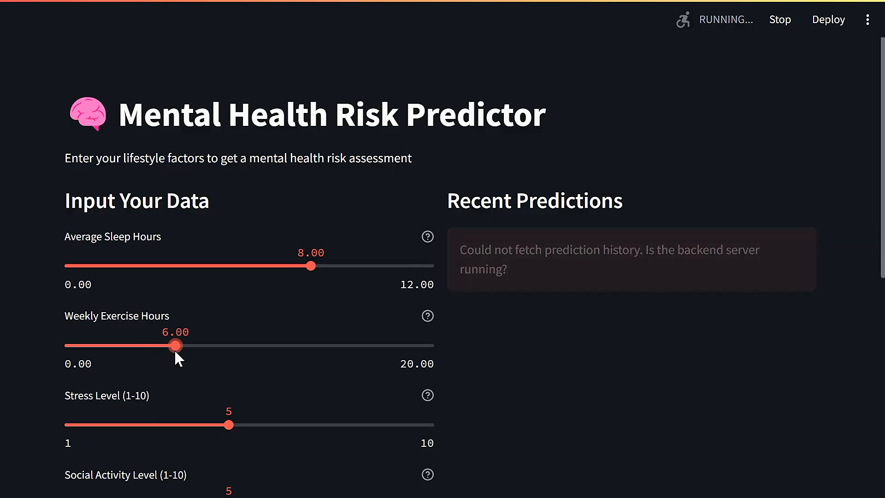
pyautogui.moveTo(178, 345); pyautogui.dragTo(166, 344)
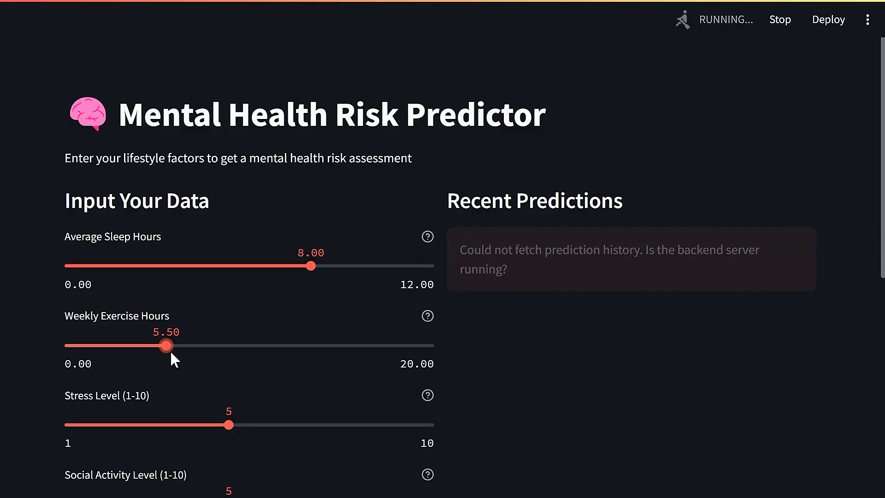
pyautogui.moveTo(165, 346); pyautogui.dragTo(140, 346)
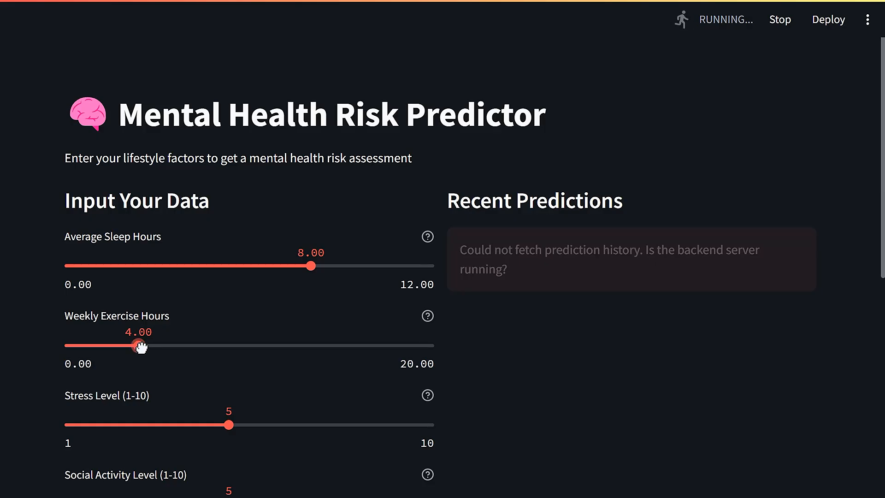
# Scroll down to the Predict Risk section and adjust the lower slider.
pyautogui.scroll(-3)
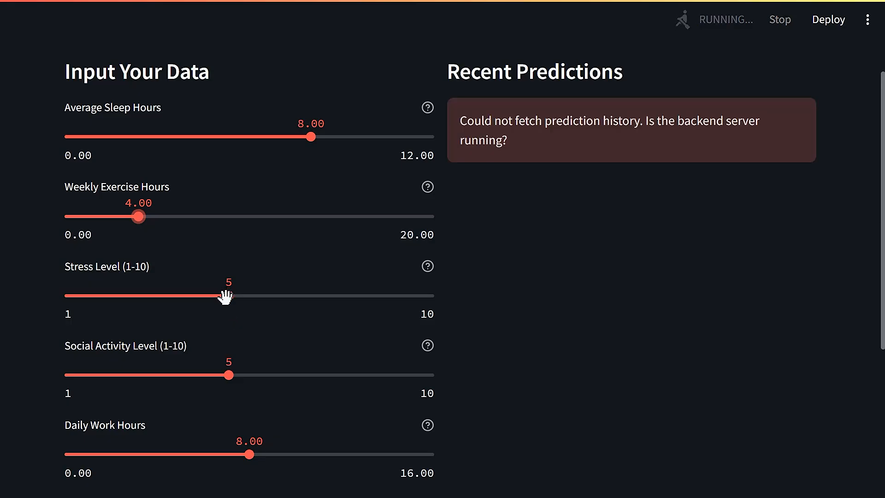
pyautogui.moveTo(227, 372)
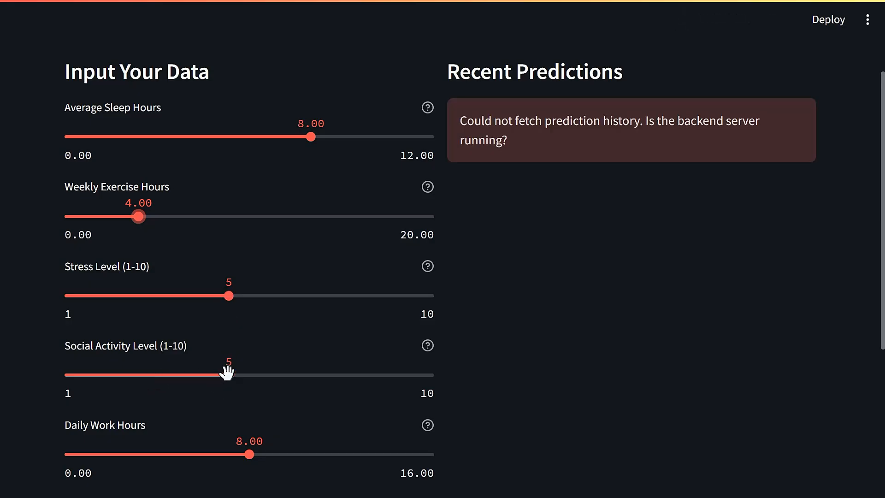
pyautogui.scroll(-3)
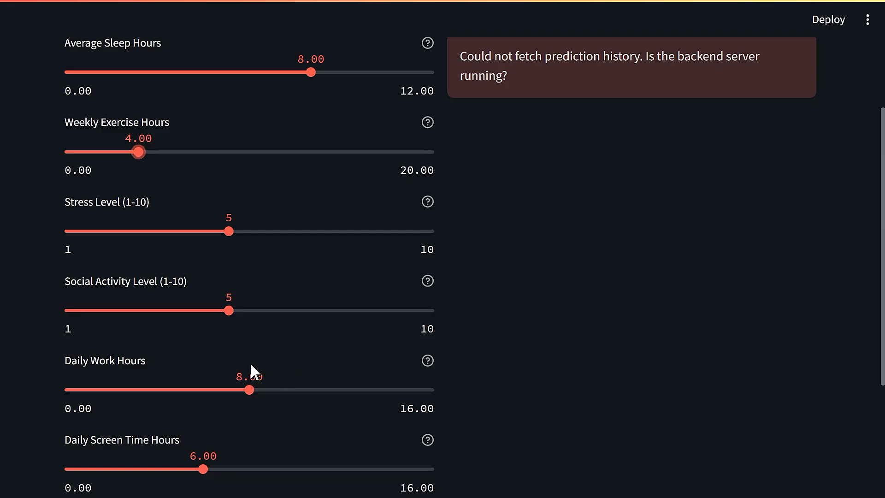
pyautogui.scroll(-3)
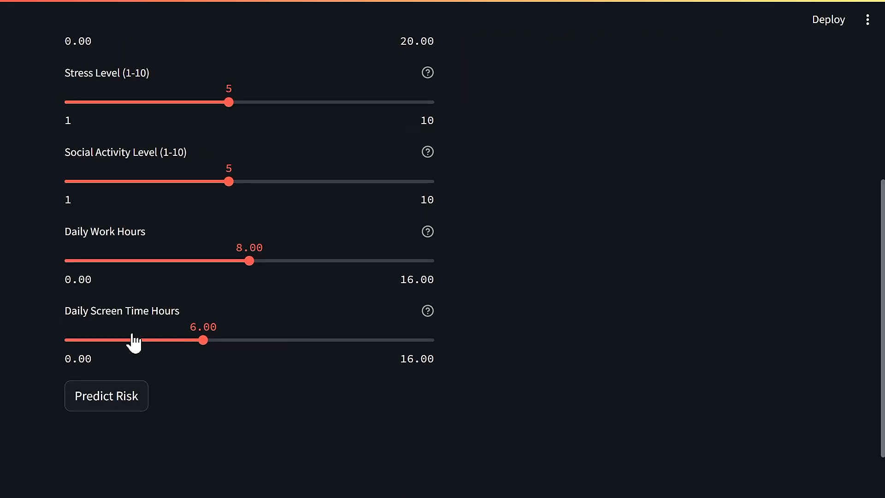
pyautogui.moveTo(203, 340); pyautogui.dragTo(99, 340)
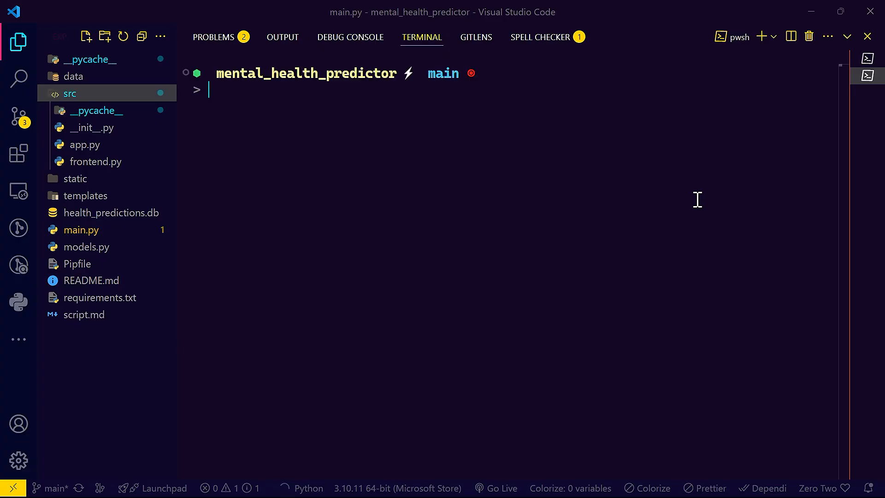
# Start the Python backend command in a second terminal beside the Streamlit one.
pyautogui.write('pyt')
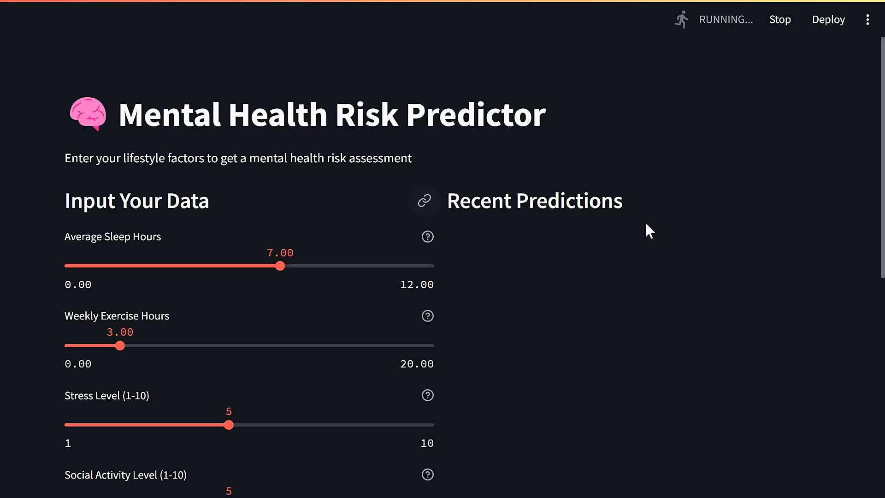
# Request a risk prediction for the default inputs, returning Low Risk.
pyautogui.scroll(-3)
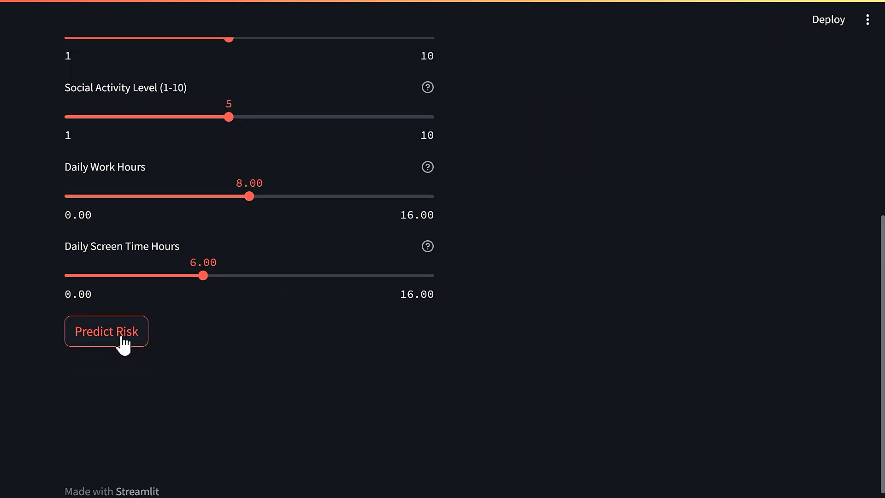
pyautogui.click(106, 331)
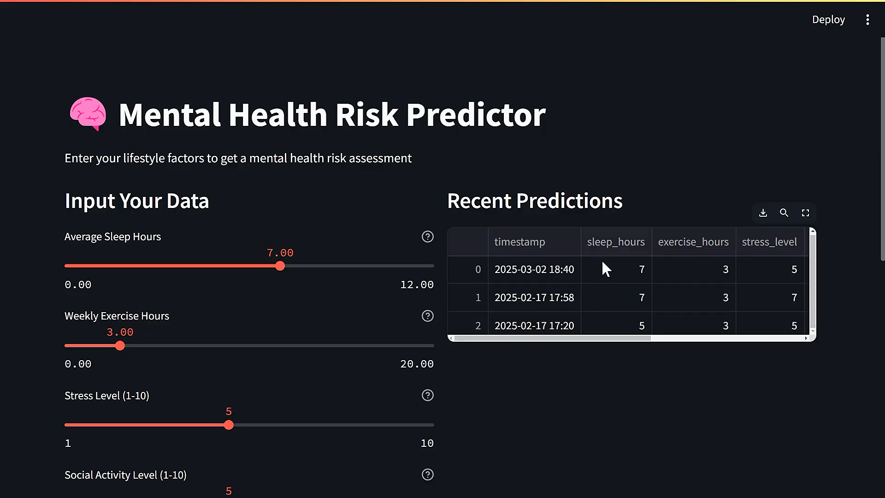
pyautogui.moveTo(669, 351)
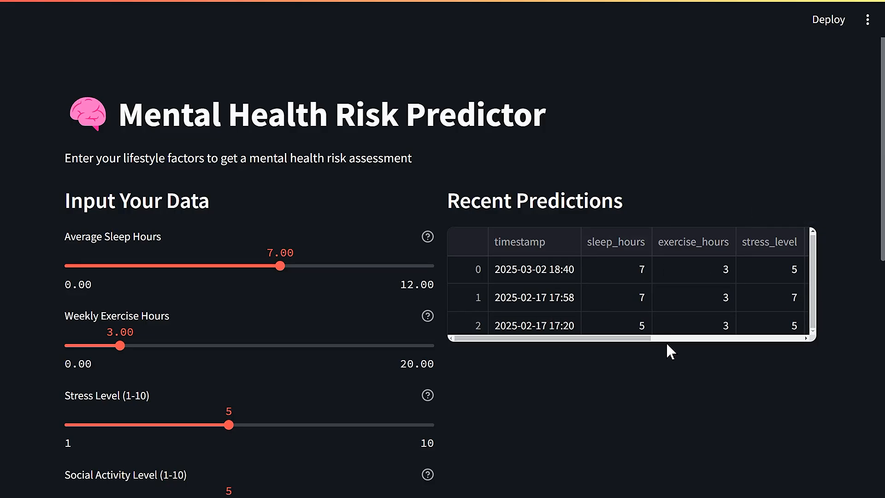
pyautogui.scroll(-3)
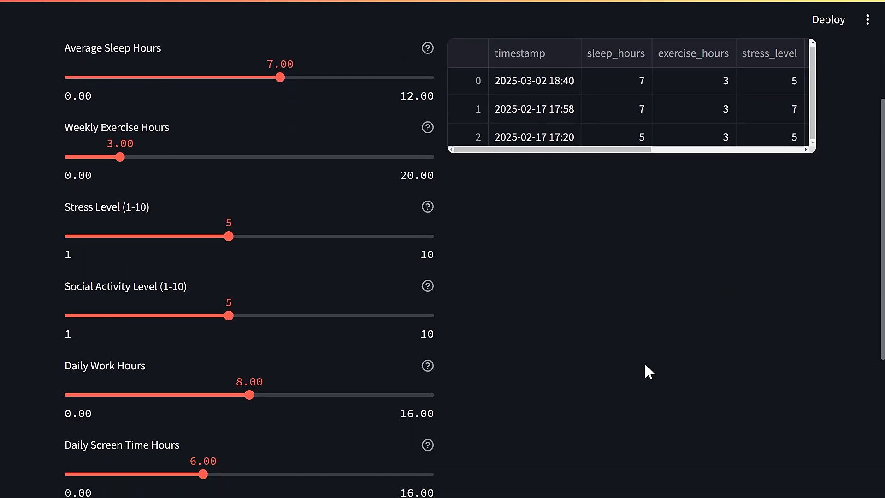
pyautogui.click(106, 266)
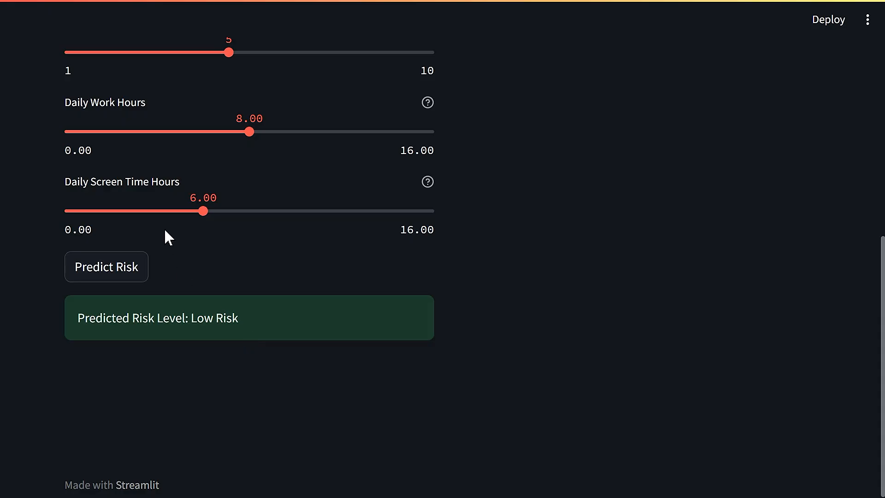
# Set weekly exercise to 4 hours and average sleep to 8 hours for a new assessment.
pyautogui.moveTo(201, 210); pyautogui.dragTo(87, 211)
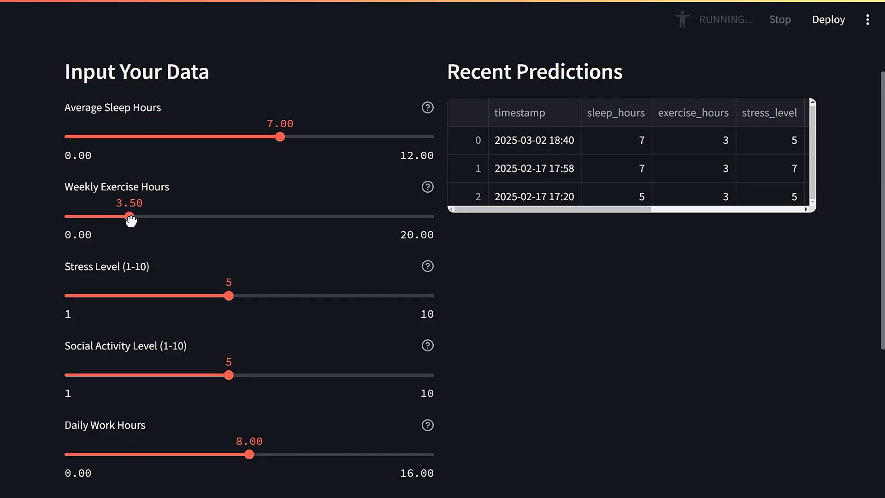
pyautogui.moveTo(131, 215); pyautogui.dragTo(142, 216)
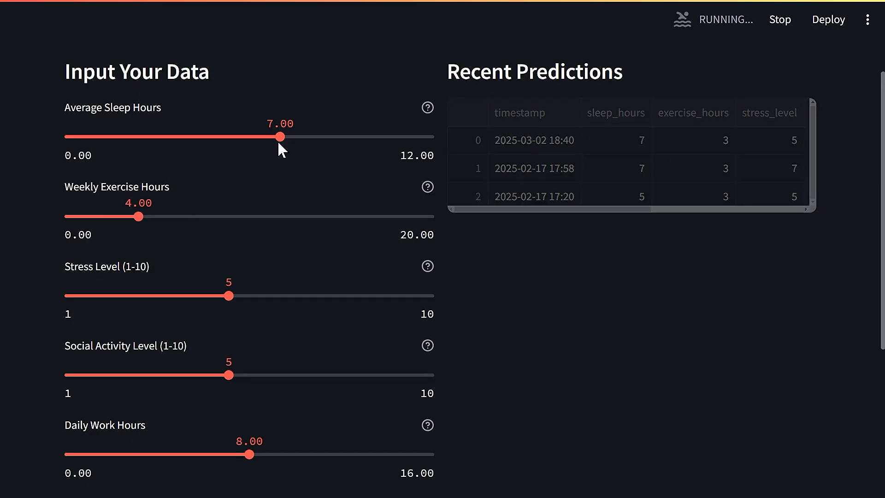
pyautogui.moveTo(280, 137); pyautogui.dragTo(311, 136)
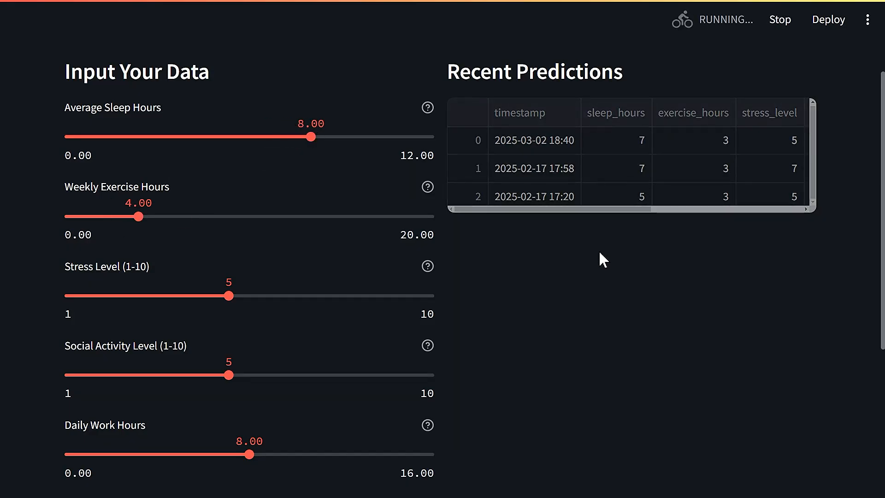
# Expand the Recent Predictions table to full columns, showing the Low Risk and High Risk entries.
pyautogui.click(753, 190)
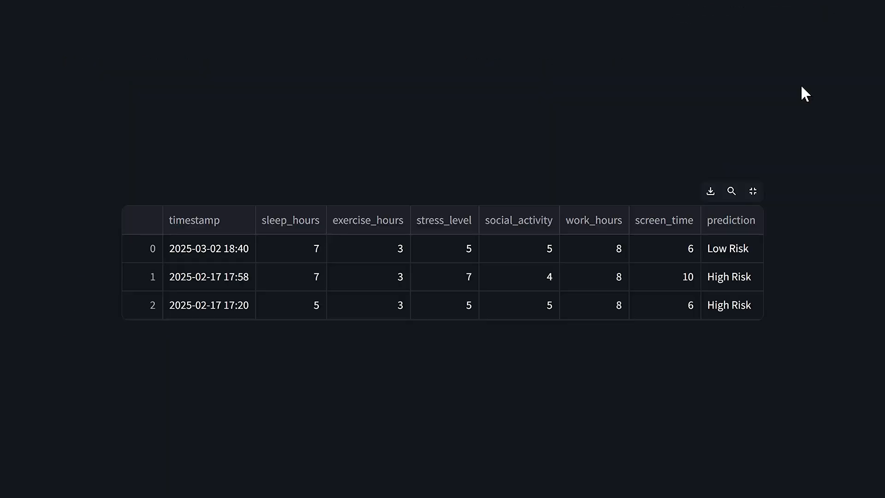
pyautogui.moveTo(204, 317)
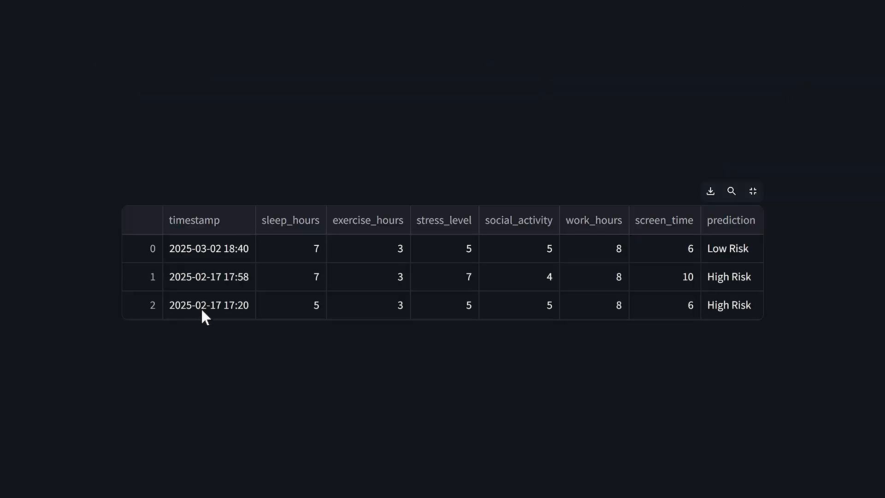
pyautogui.moveTo(250, 291)
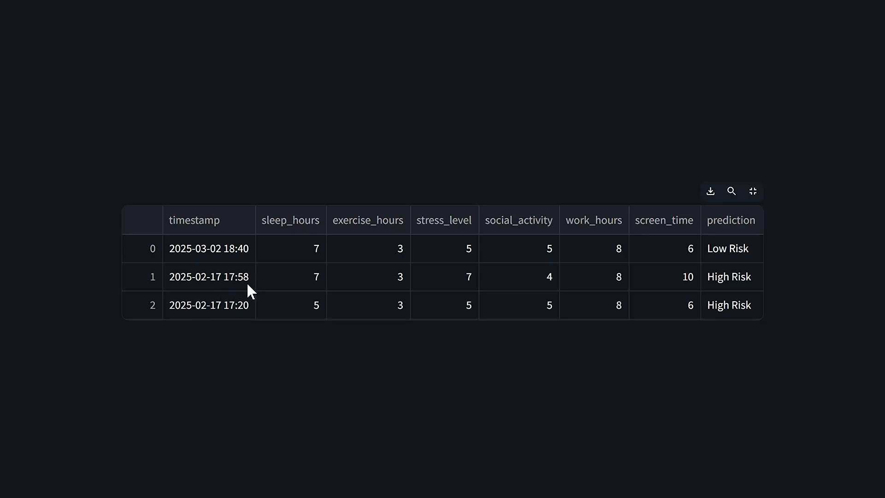
pyautogui.moveTo(210, 265)
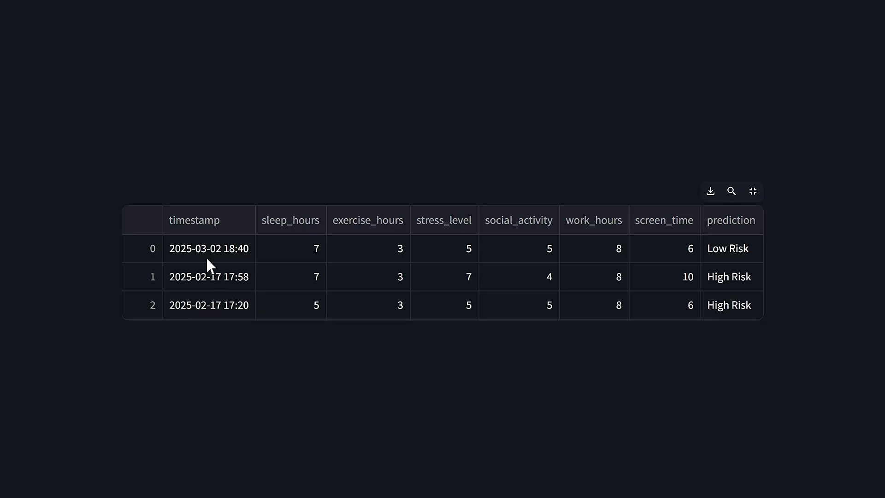
pyautogui.moveTo(239, 264)
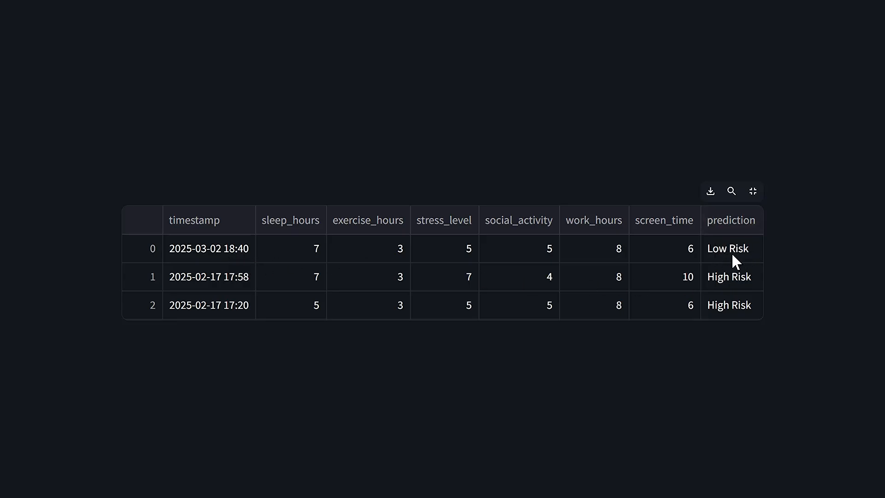
pyautogui.moveTo(737, 285)
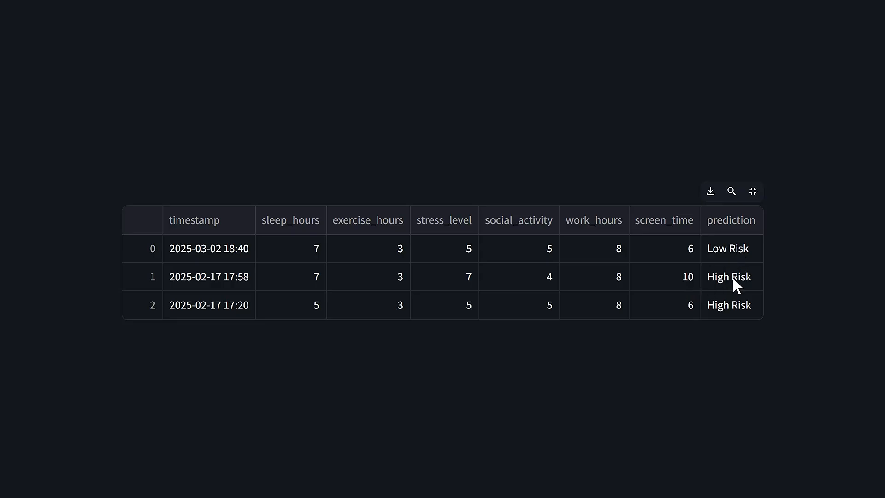
pyautogui.moveTo(524, 273)
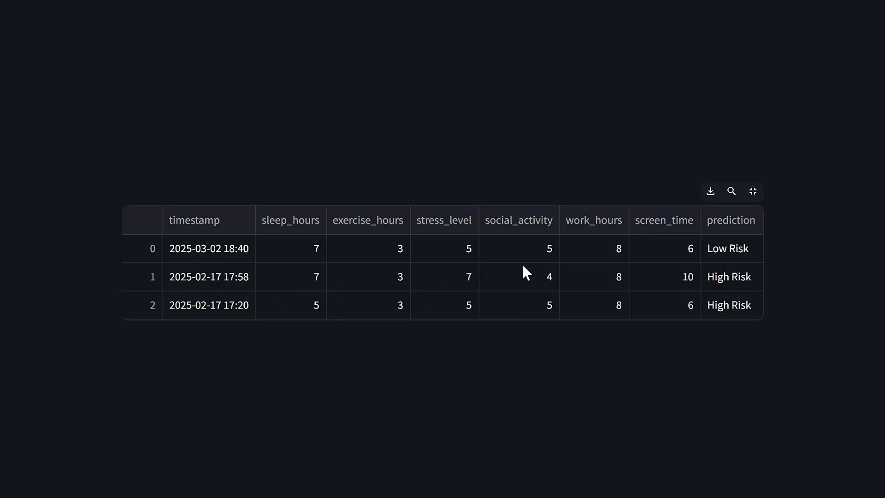
pyautogui.moveTo(501, 260)
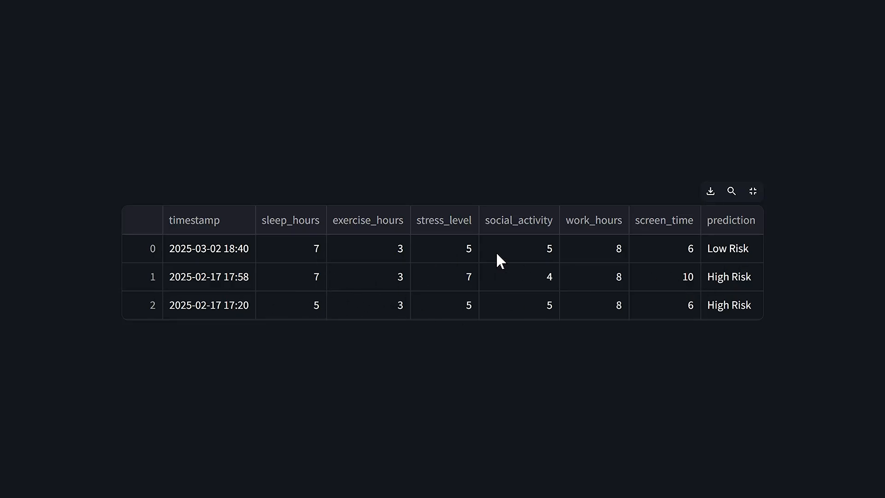
pyautogui.moveTo(670, 289)
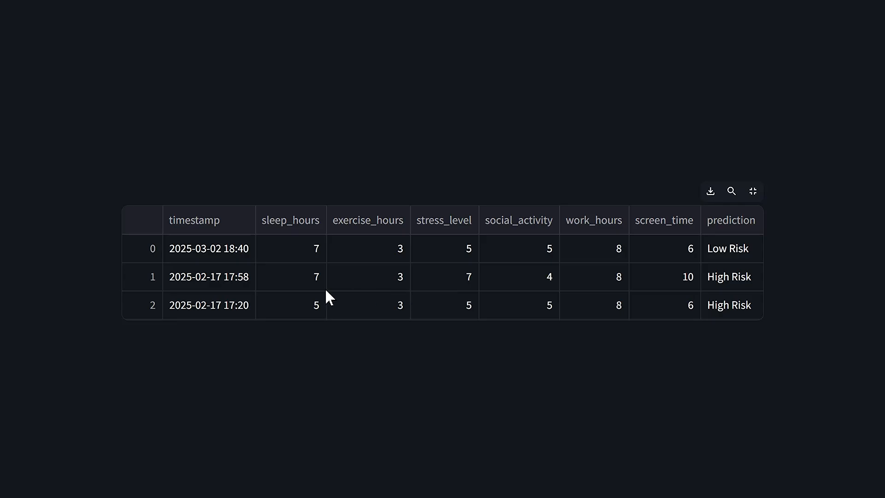
pyautogui.moveTo(319, 279)
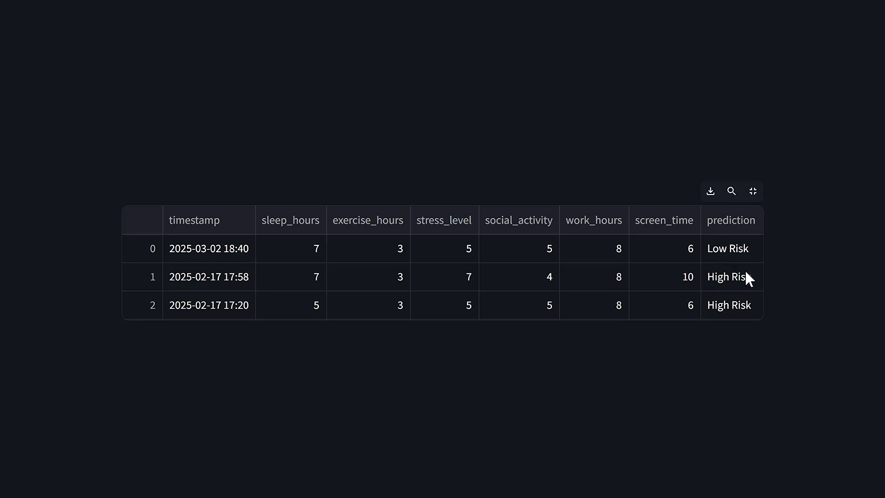
pyautogui.moveTo(476, 291)
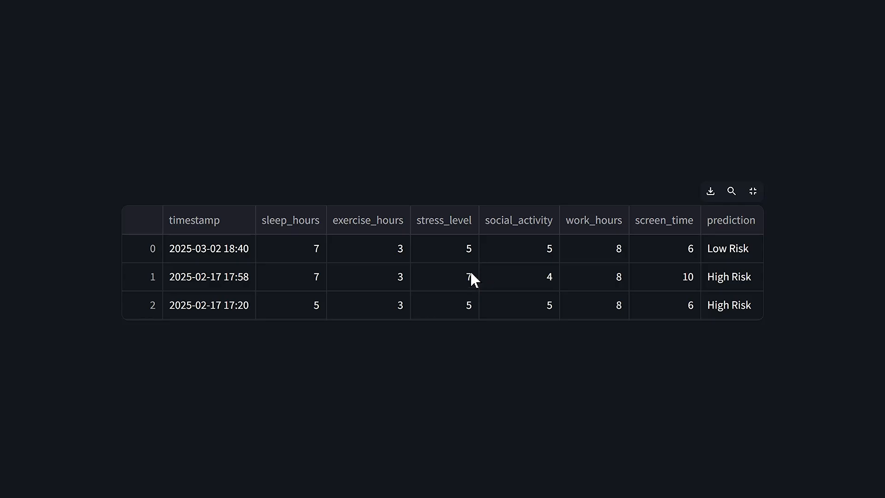
pyautogui.moveTo(702, 261)
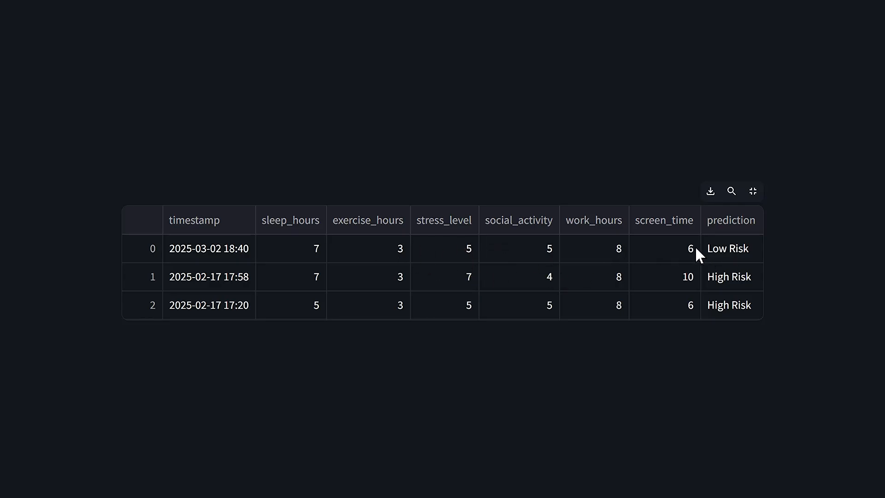
pyautogui.moveTo(608, 266)
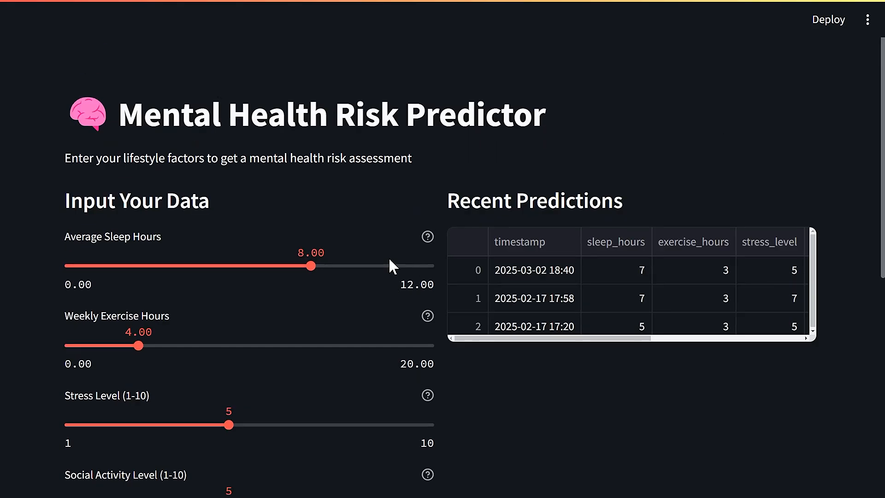
pyautogui.moveTo(551, 380)
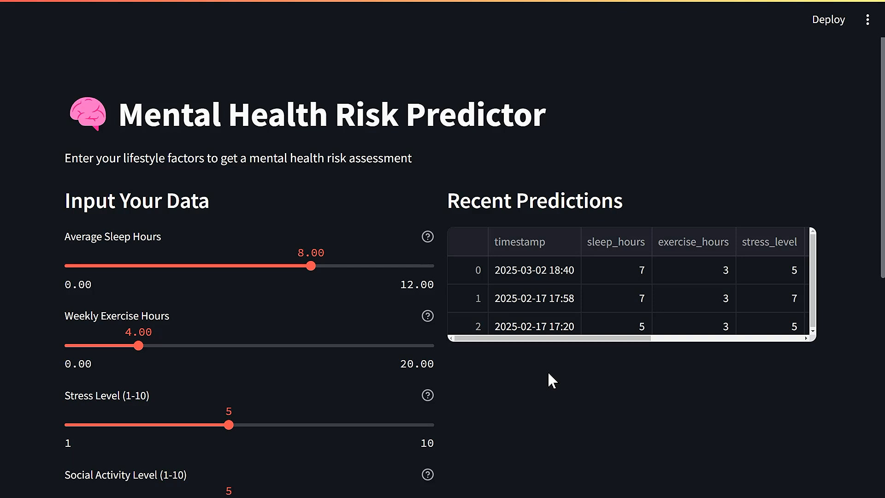
pyautogui.scroll(-3)
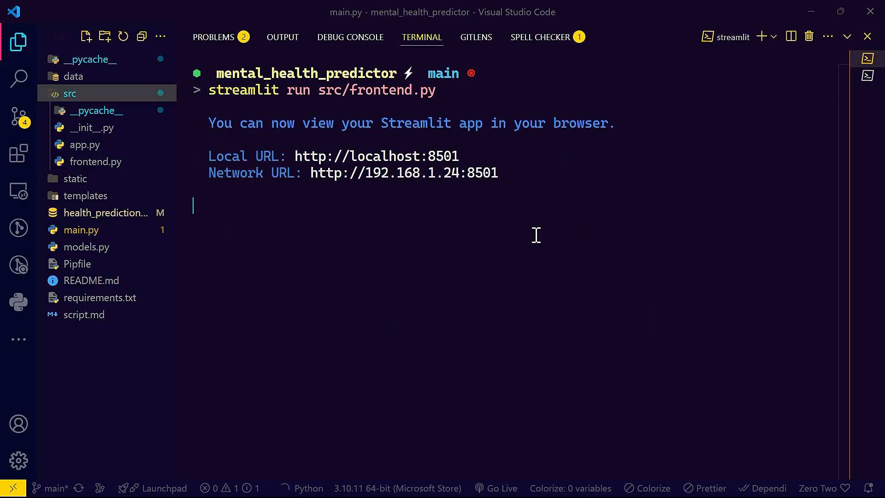
pyautogui.moveTo(534, 228)
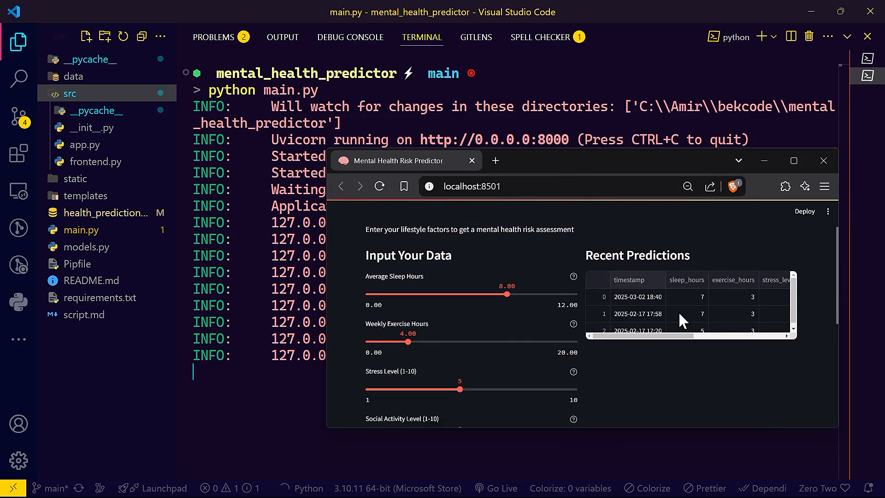
pyautogui.moveTo(839, 264)
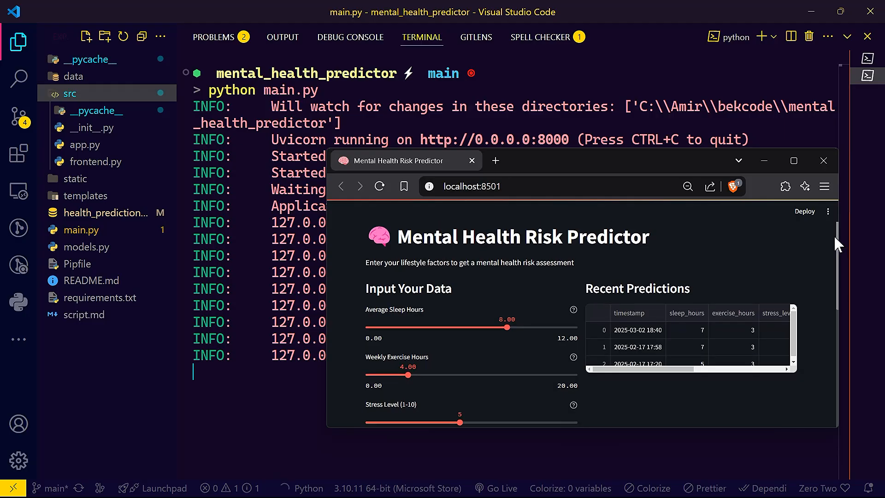
pyautogui.moveTo(758, 287)
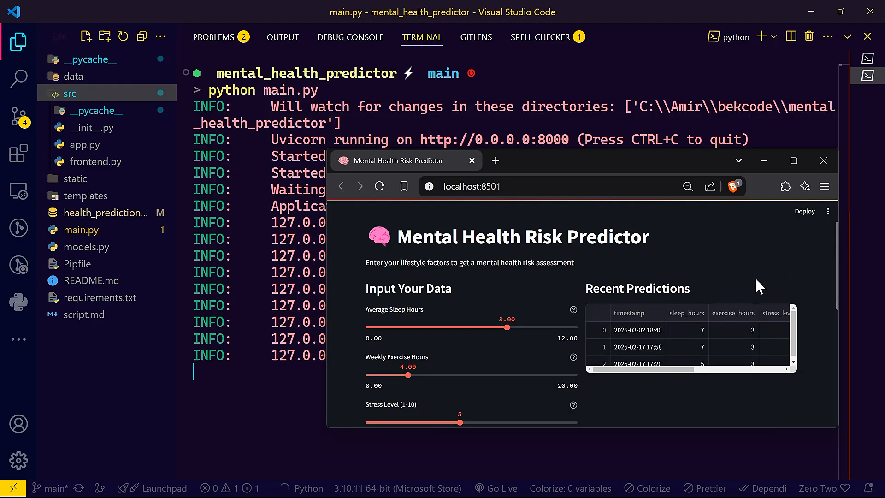